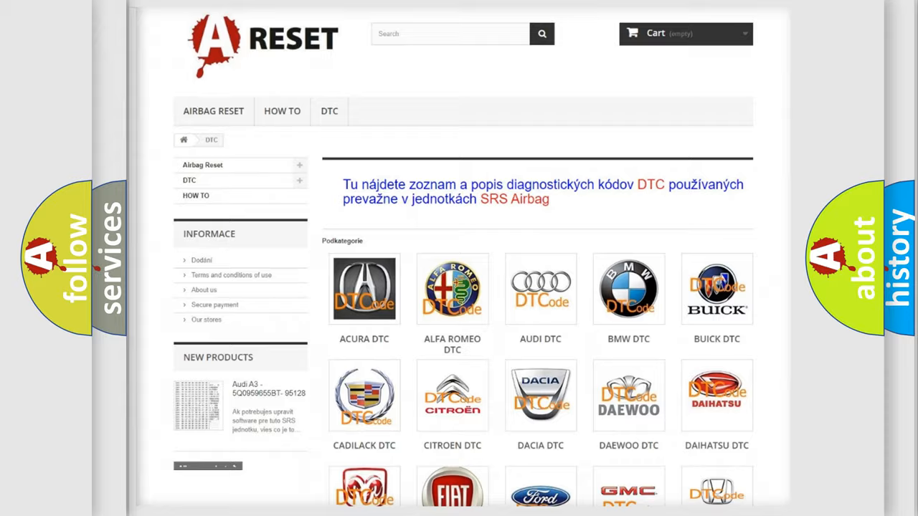
Scroll the DTC category page to the last brand tiles and footer, then back up
scroll("down", 3)
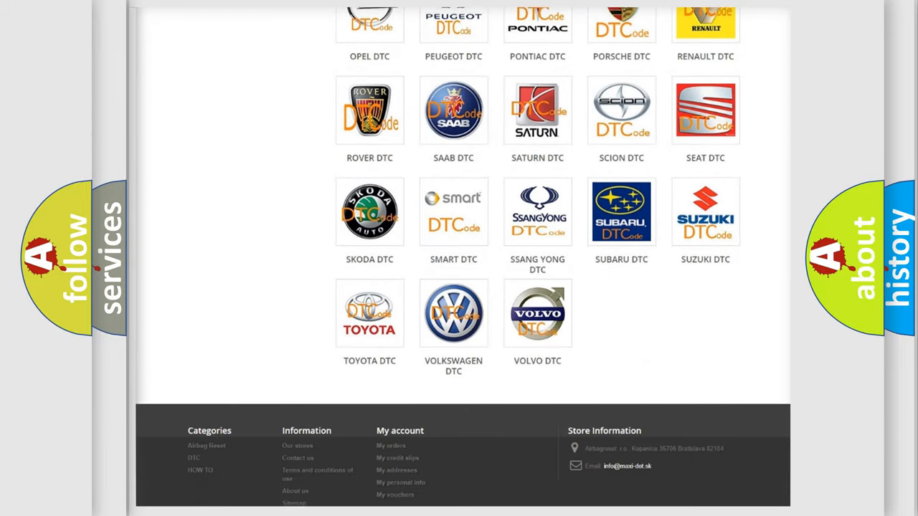
scroll("up", 3)
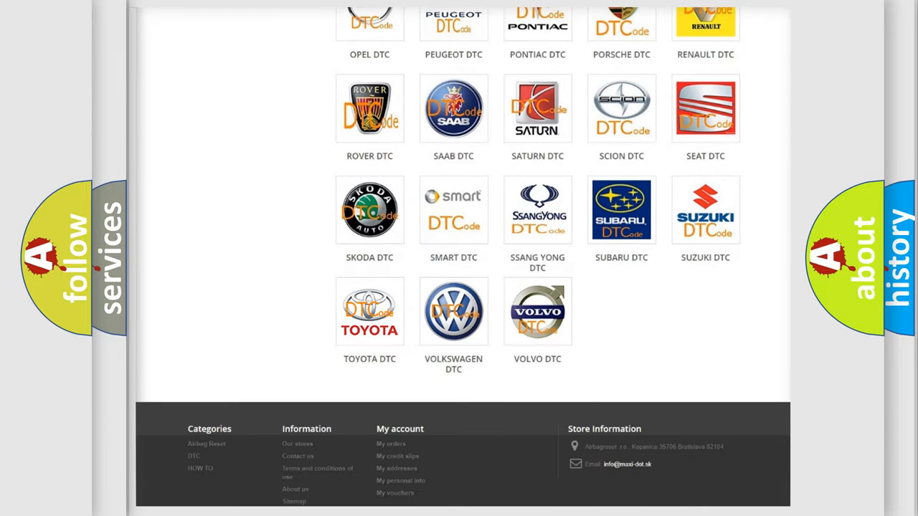
left_click(370, 312)
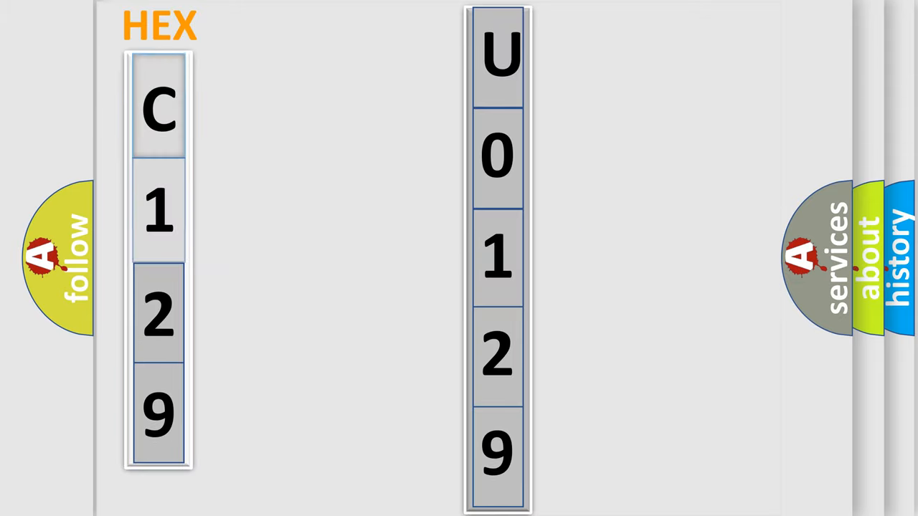
Advance to the HEX slide showing error code C129 beside U0129
left_click(157, 108)
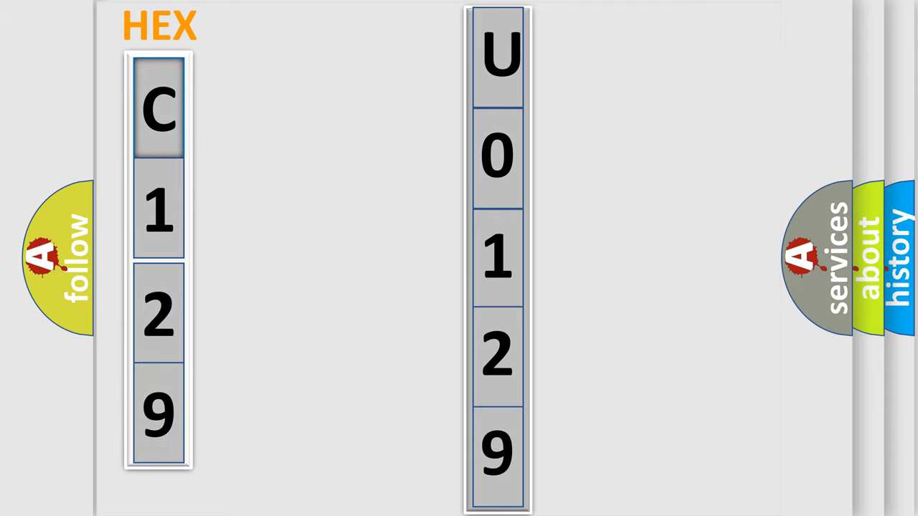